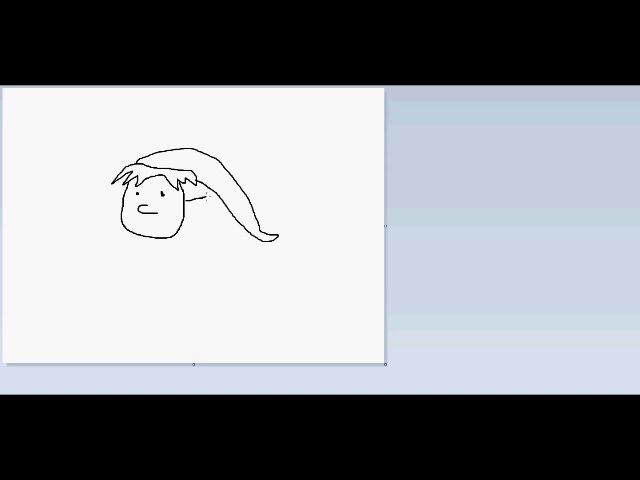
Draw a short pointed ear beside the right cheek, just under the cap
{"action": "left_click_drag", "start_coordinate": [184, 204], "coordinate": [210, 220]}
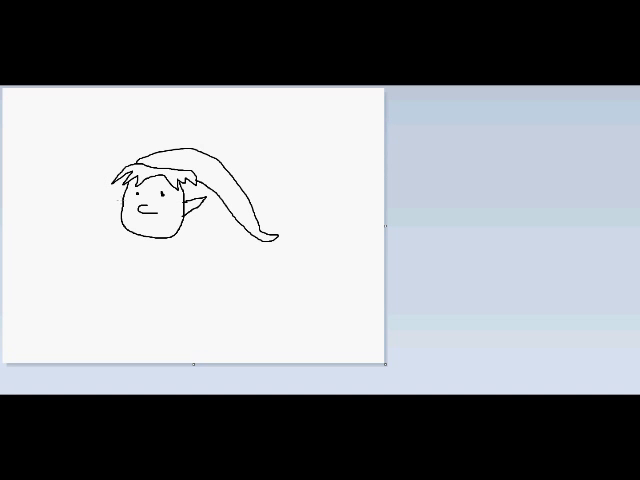